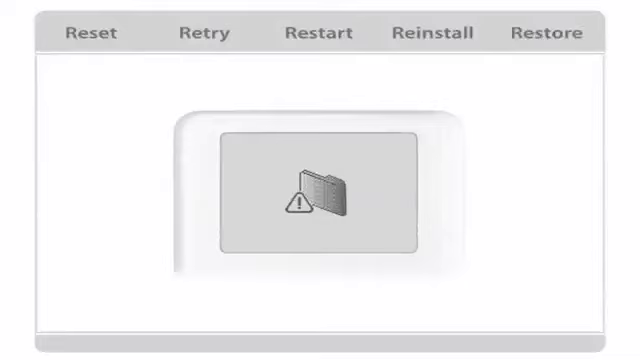
View the Reset step of the guide, then advance to the Retry step
click(88, 32)
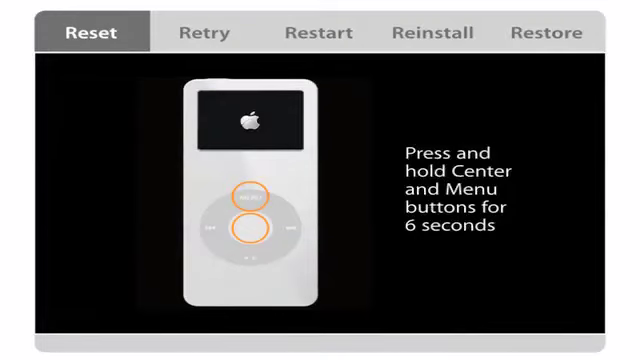
click(204, 32)
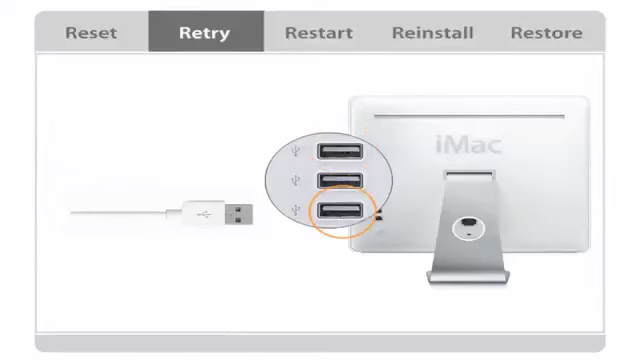
View the Restart step of the guide, then advance to the Reinstall step
click(318, 32)
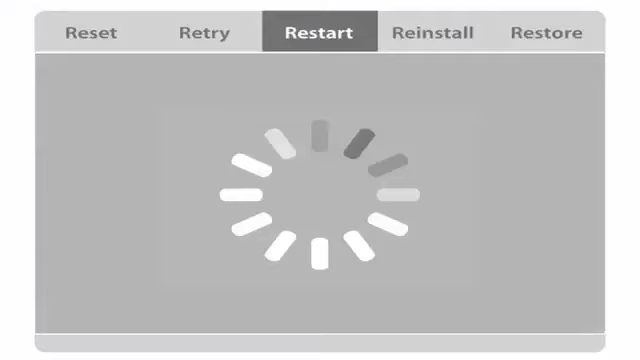
click(448, 32)
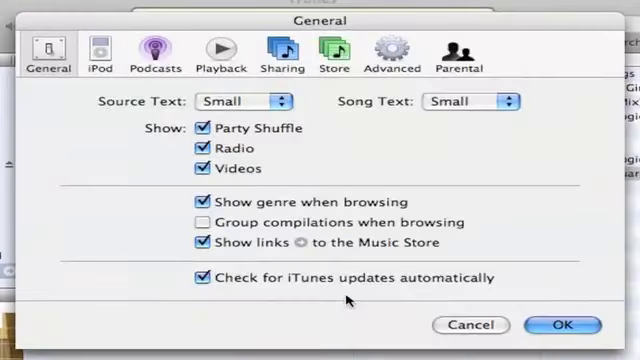
mouse_move(118, 68)
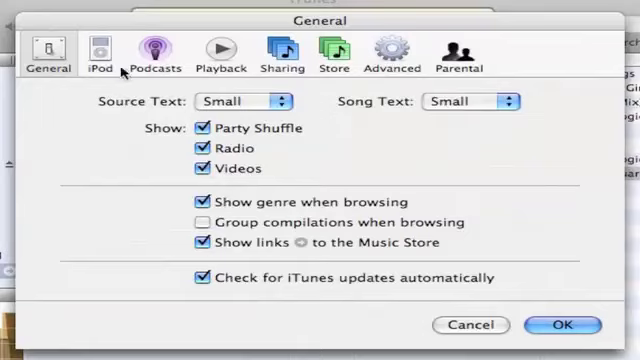
Switch Preferences from General to the iPod pane showing the connected iPod's serial number
click(92, 52)
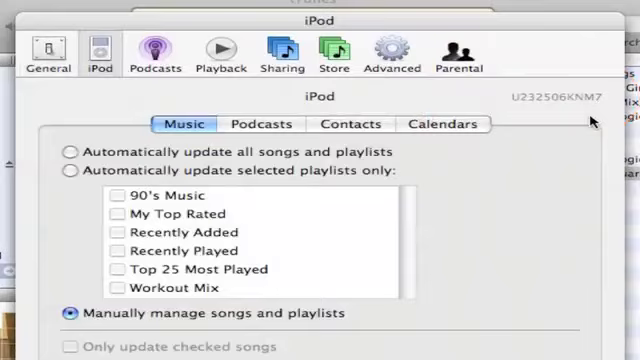
Visit the Podcasts pane, then return to the iPod pane, now reporting no iPod connected
click(156, 56)
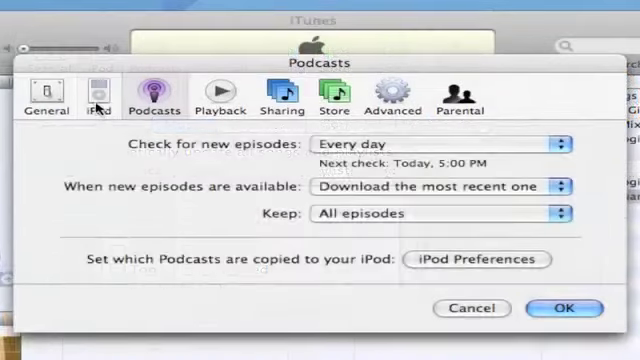
click(98, 96)
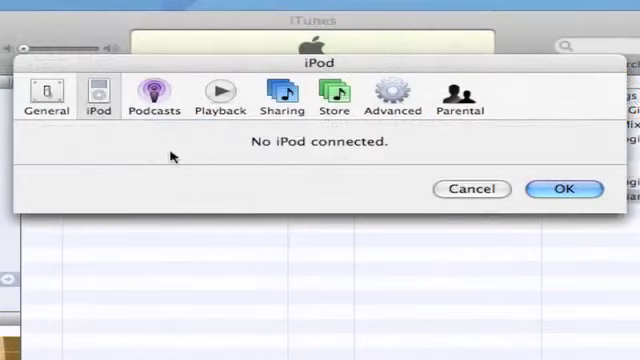
mouse_move(334, 162)
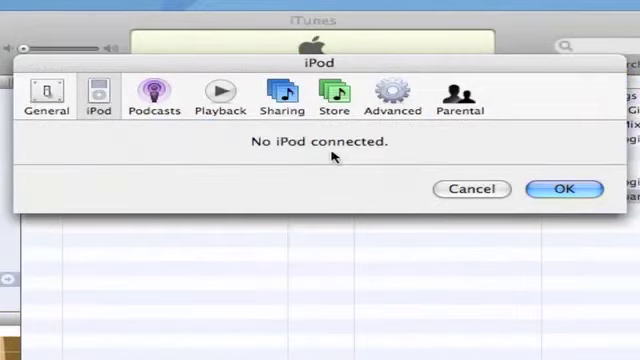